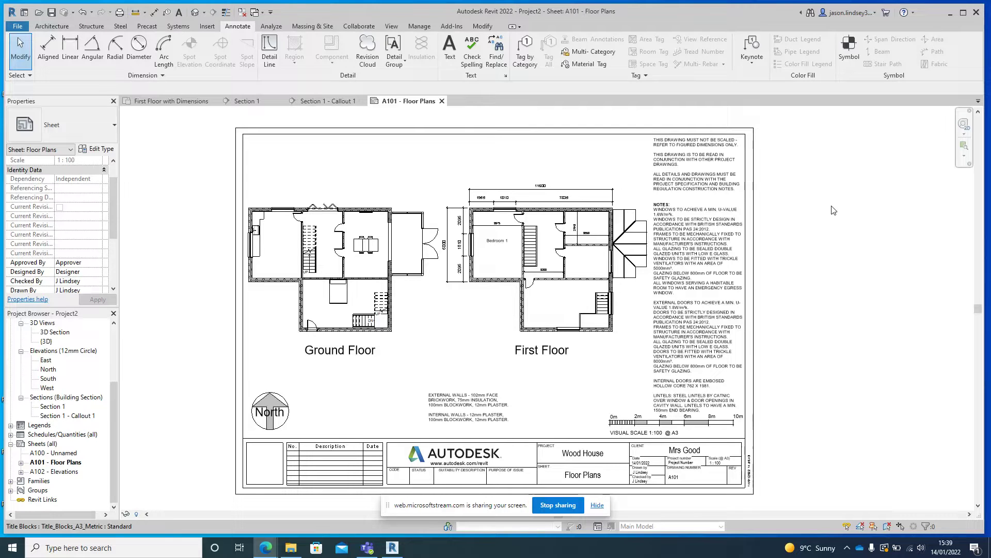
mouse_move(822, 206)
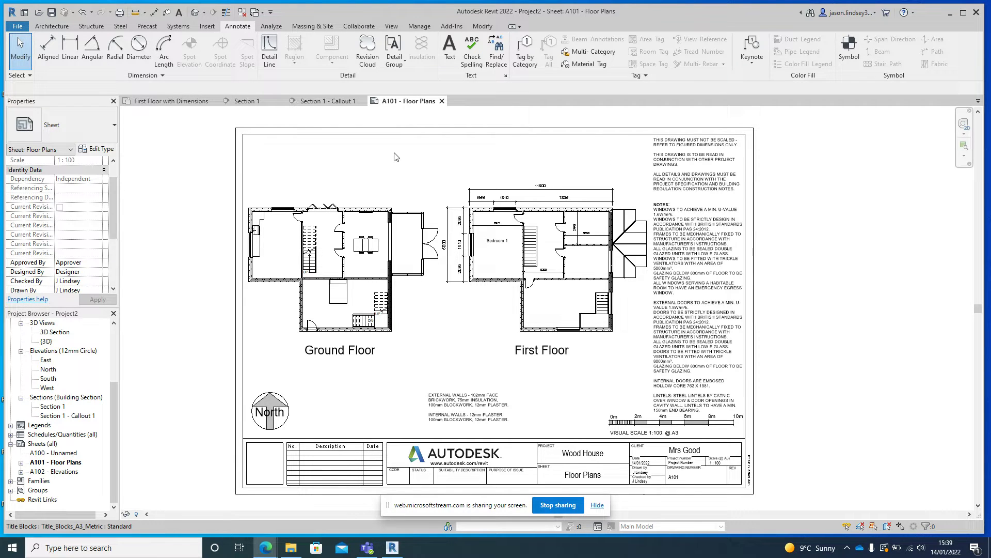
mouse_move(340, 153)
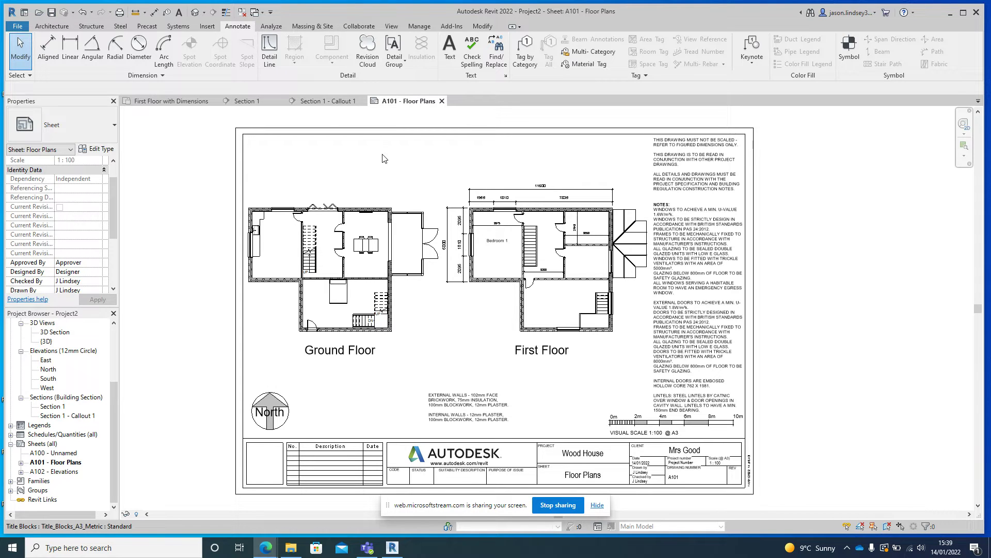
mouse_move(316, 395)
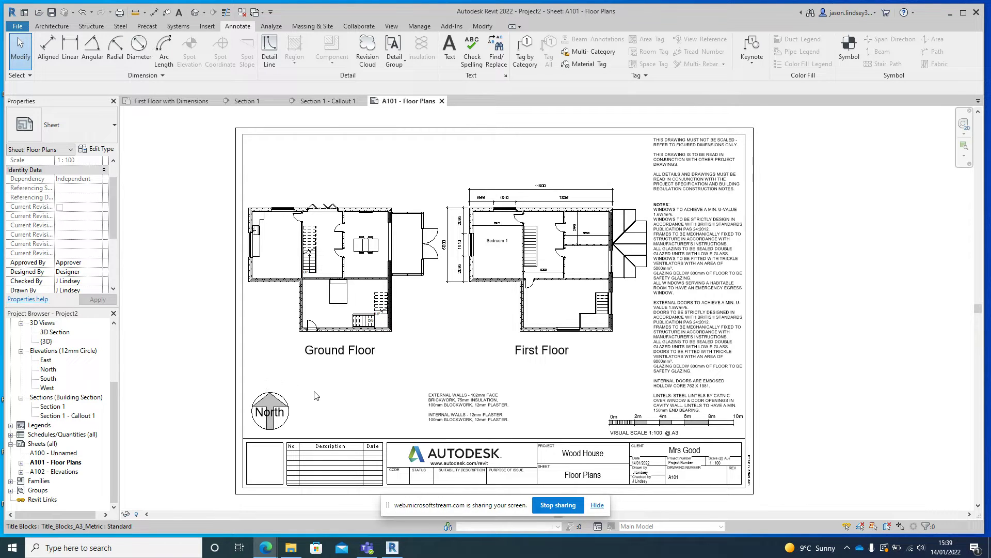
mouse_move(405, 352)
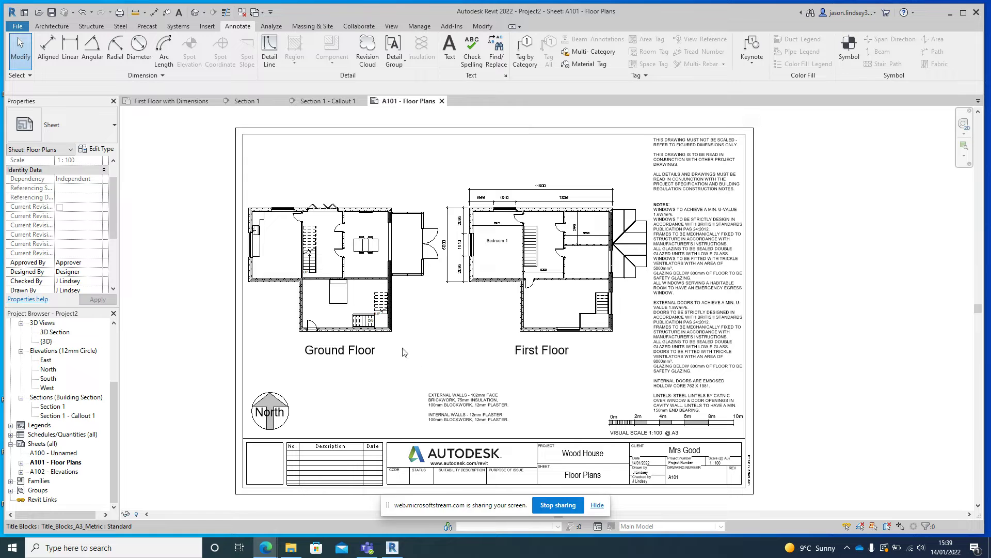
mouse_move(589, 274)
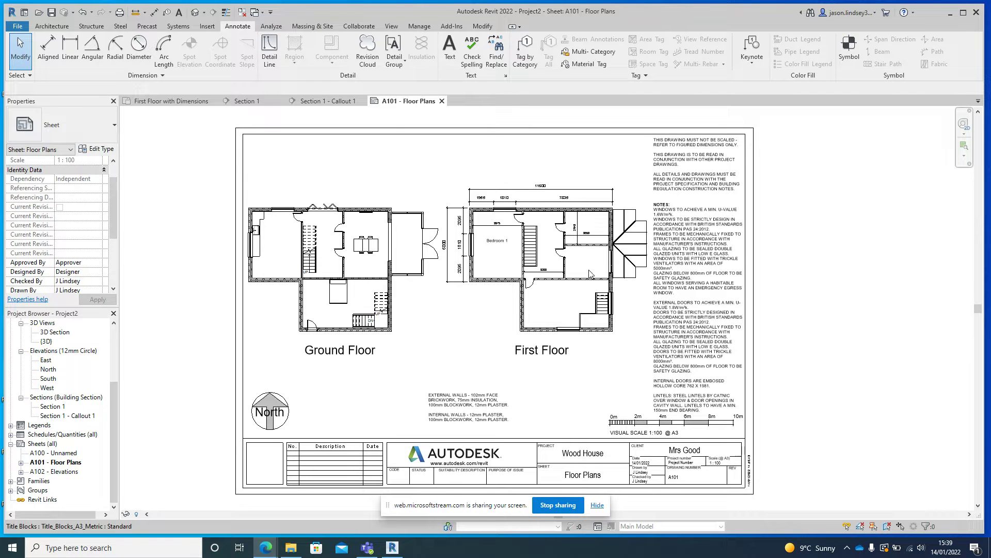
mouse_move(422, 299)
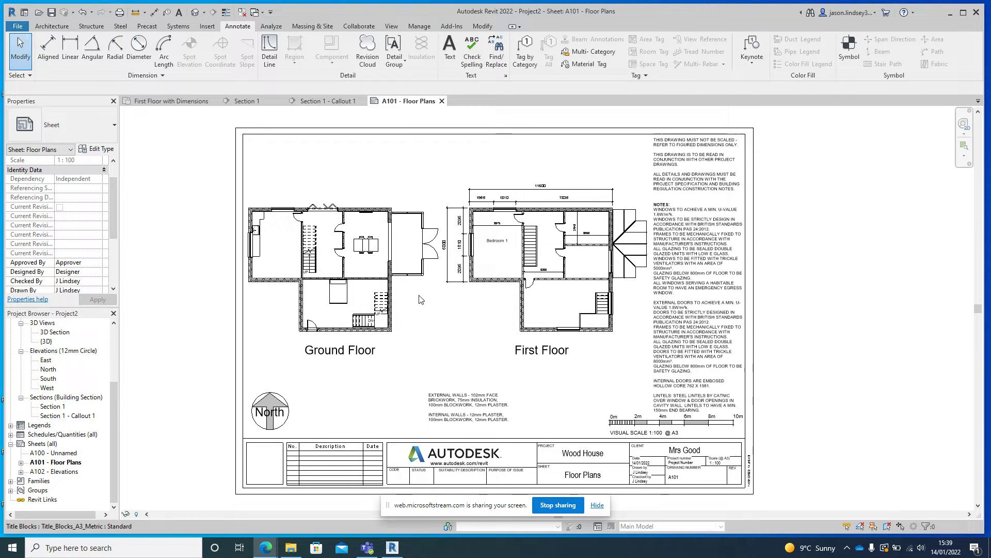
mouse_move(652, 426)
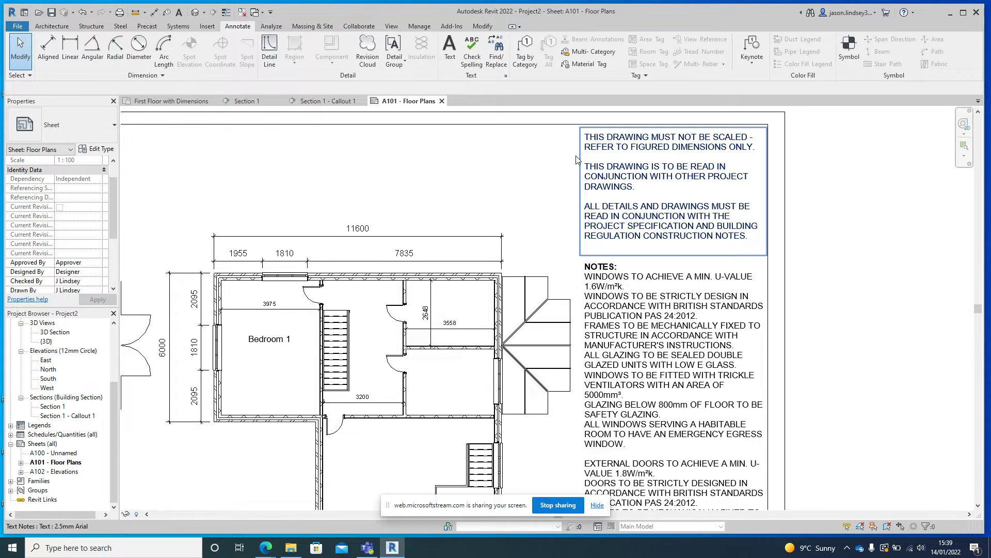
mouse_move(596, 200)
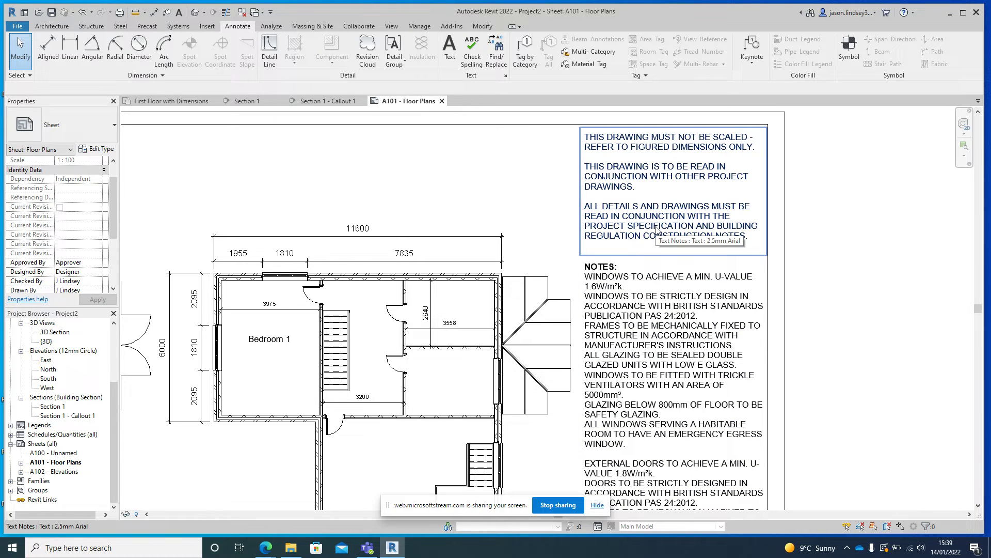
Print sheet A101 to Microsoft Print to PDF and bring up the print setup.
scroll(down, 3)
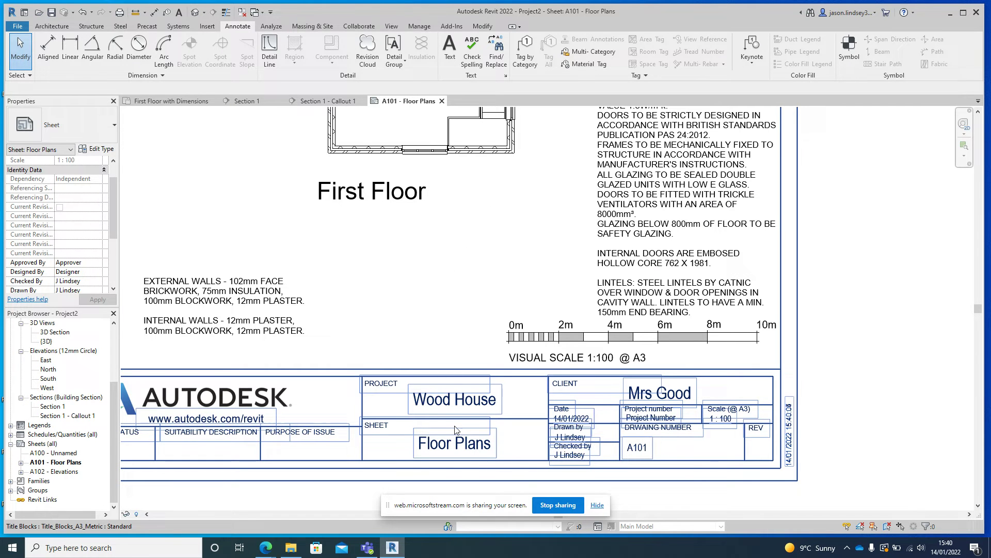
mouse_move(604, 479)
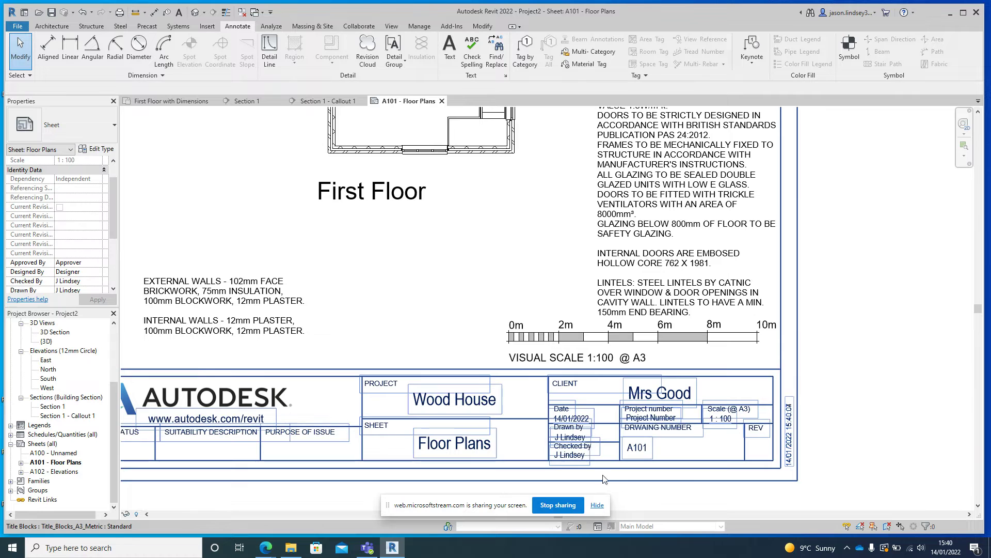
mouse_move(651, 474)
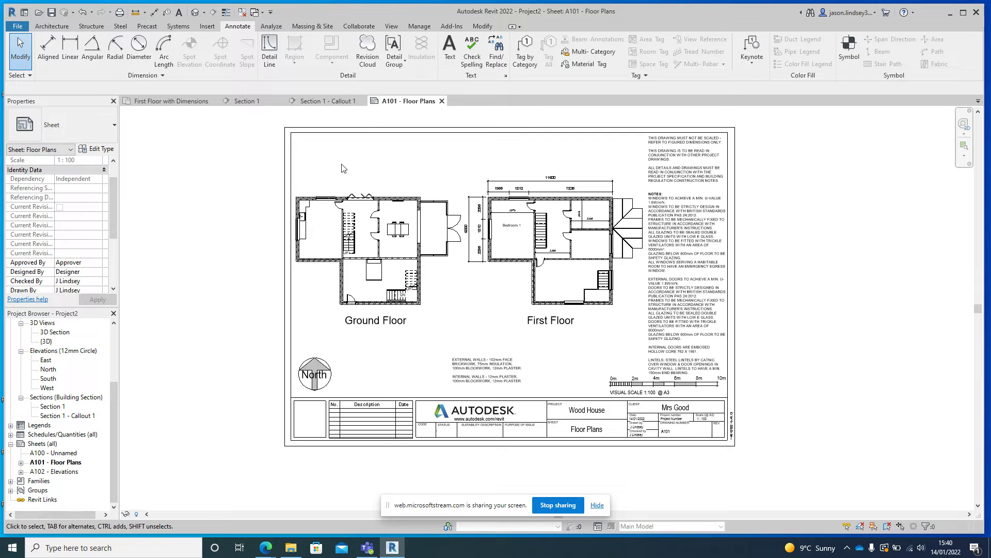
mouse_move(17, 26)
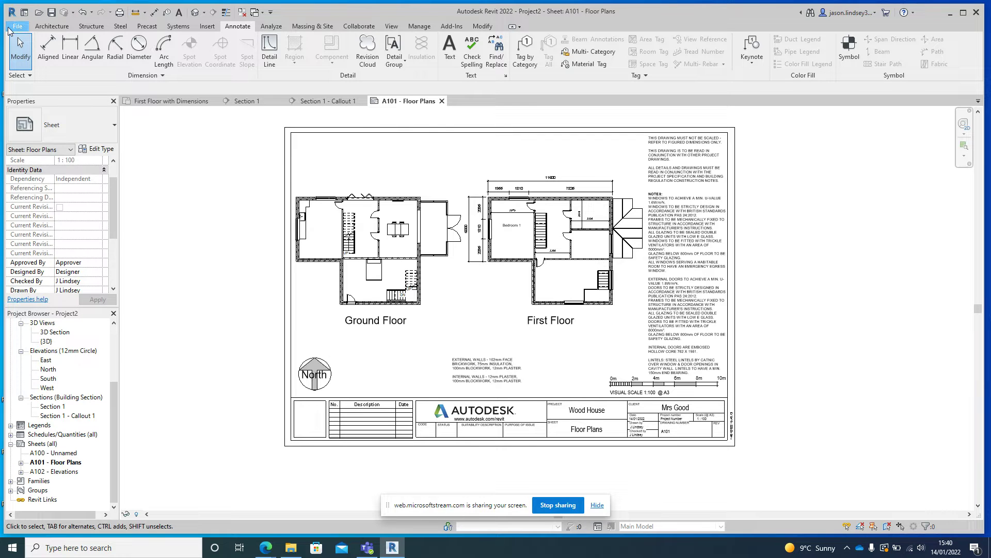
click(17, 26)
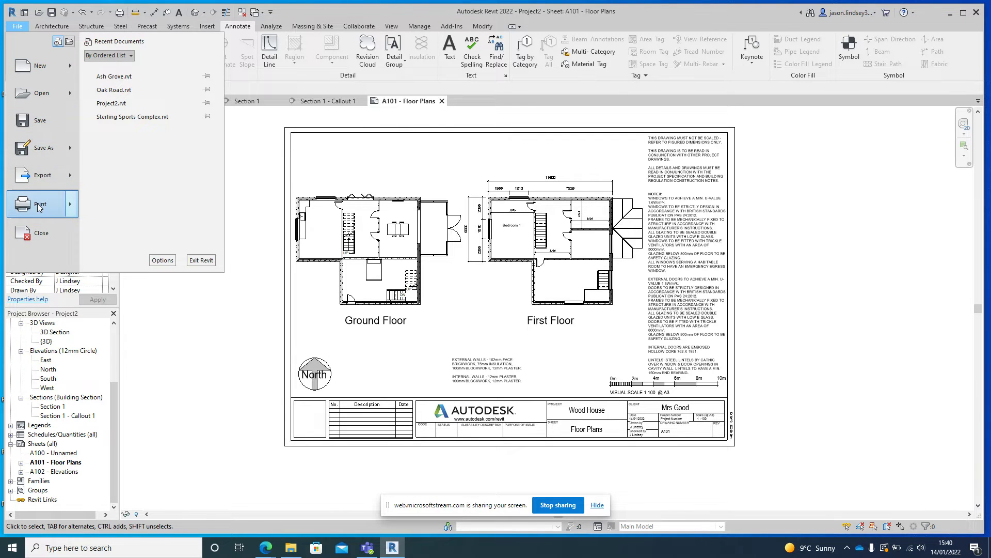
click(40, 203)
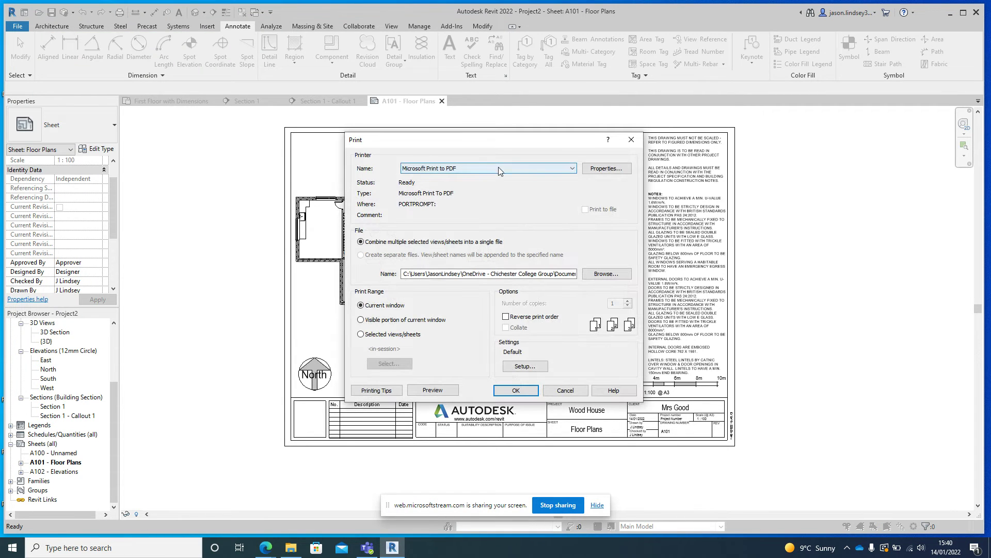
click(572, 168)
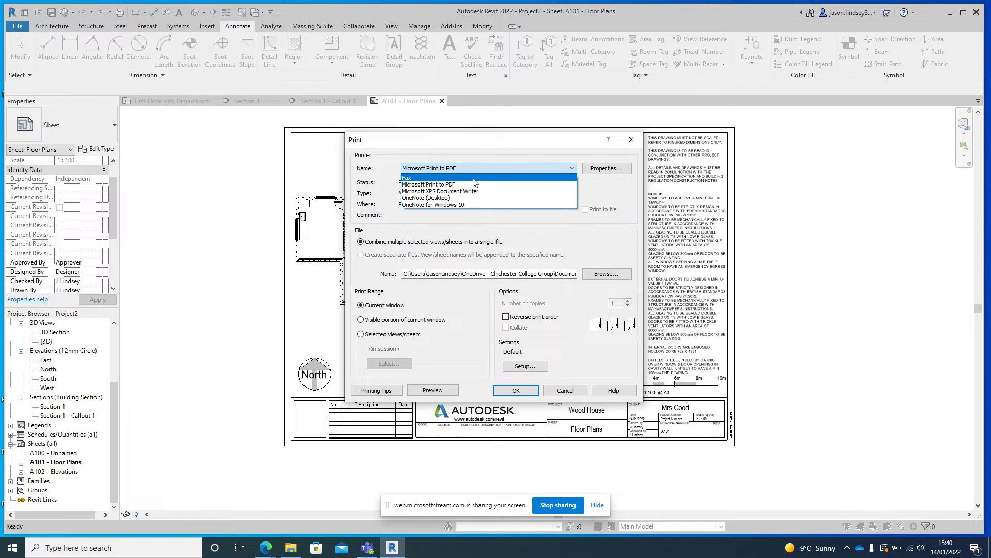
mouse_move(442, 198)
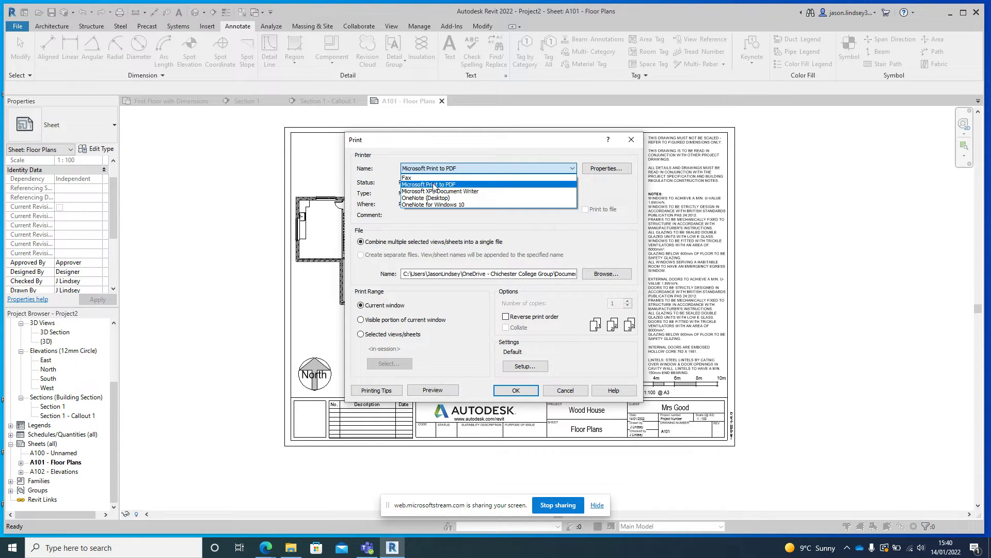
click(430, 183)
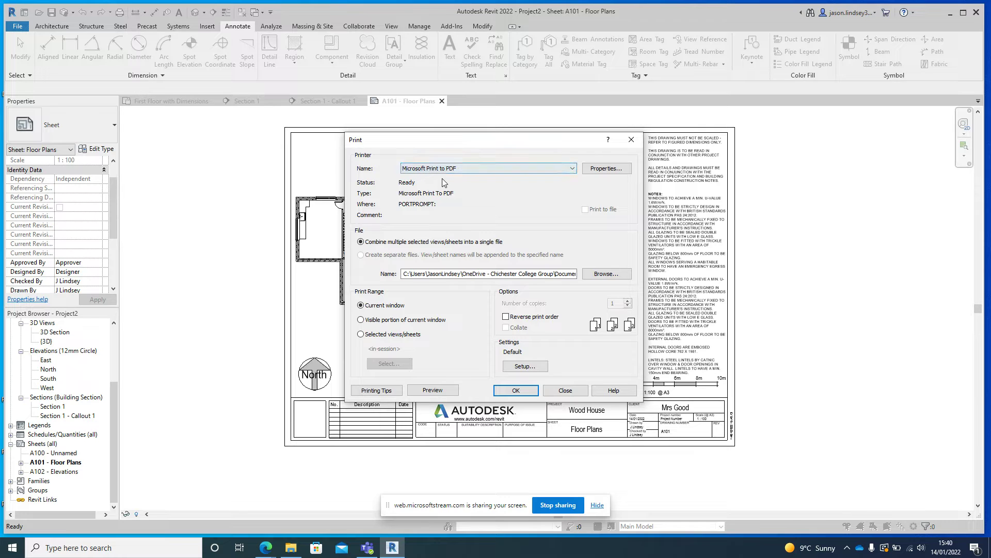
mouse_move(515, 264)
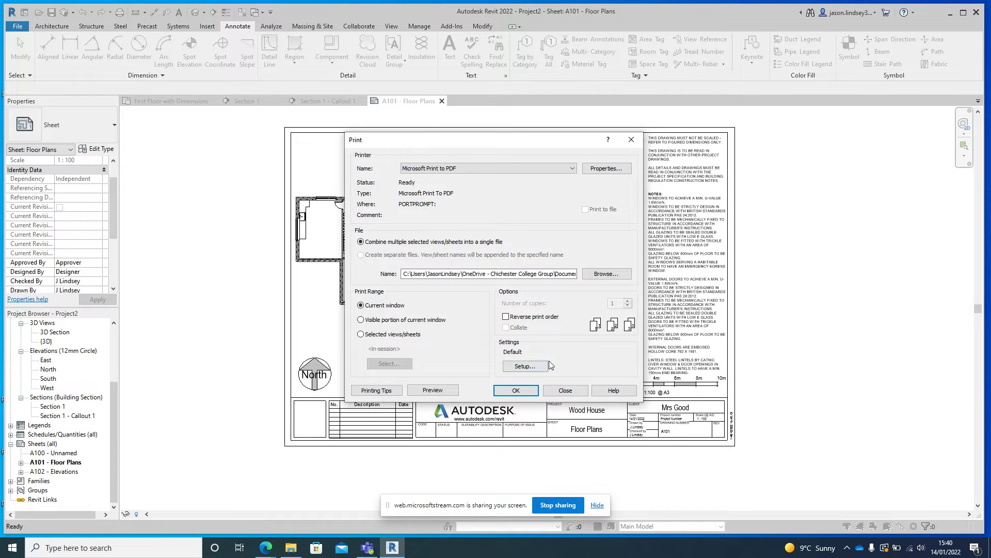
click(361, 305)
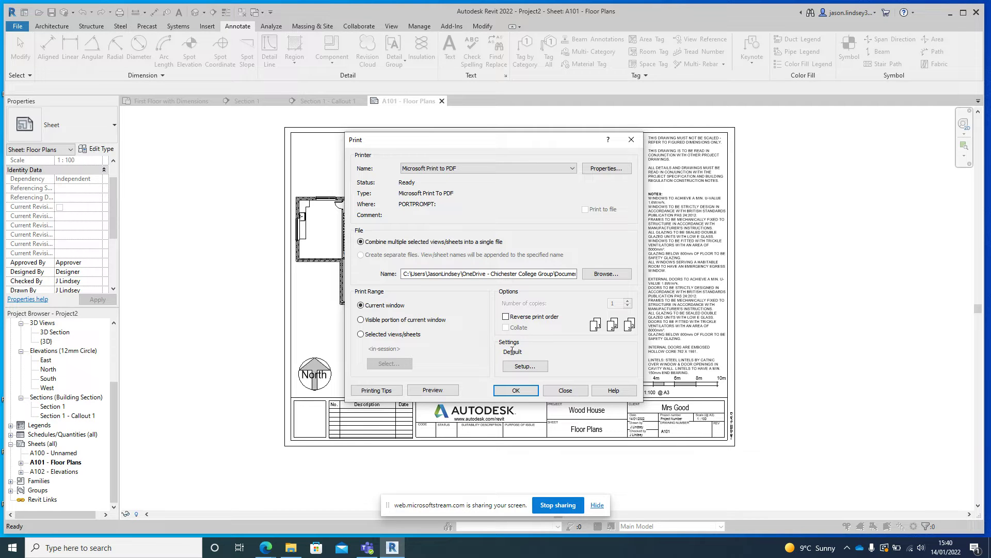
click(524, 366)
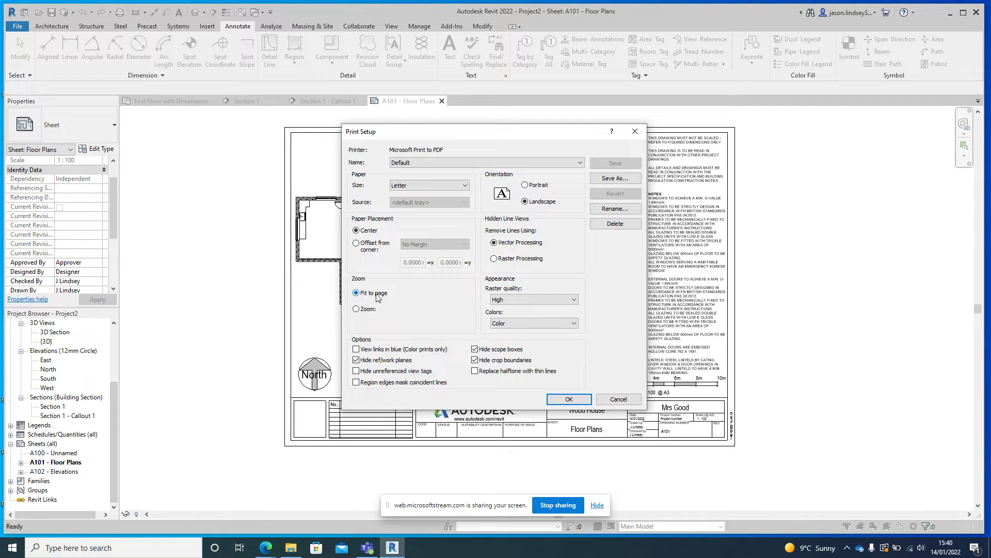
Change the print setup to 100% zoom on A3 paper and accept it.
click(357, 309)
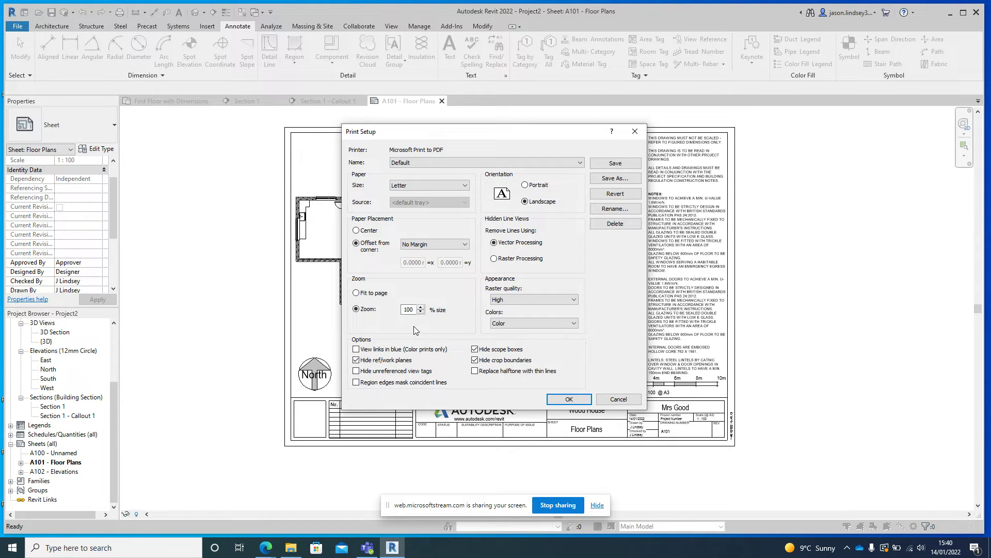
mouse_move(435, 313)
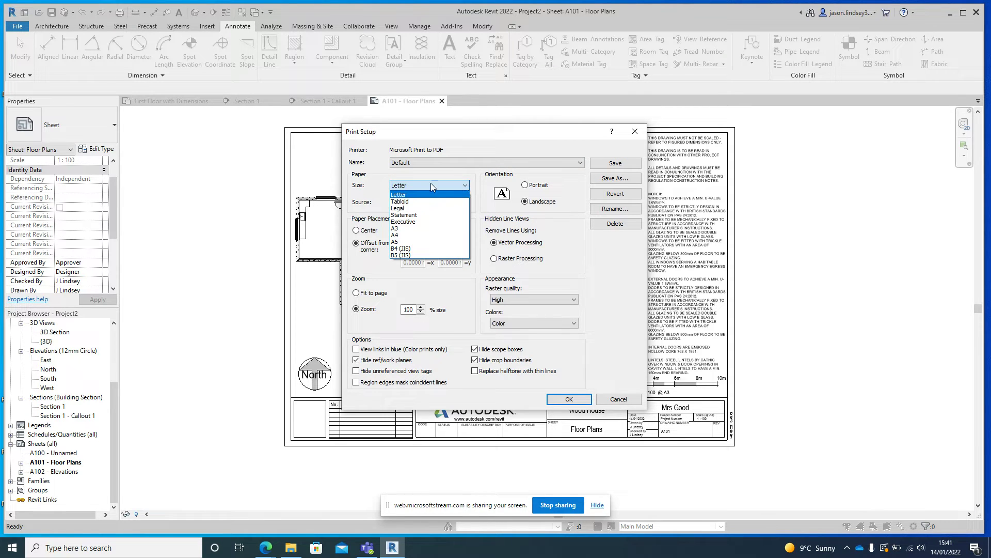
click(402, 228)
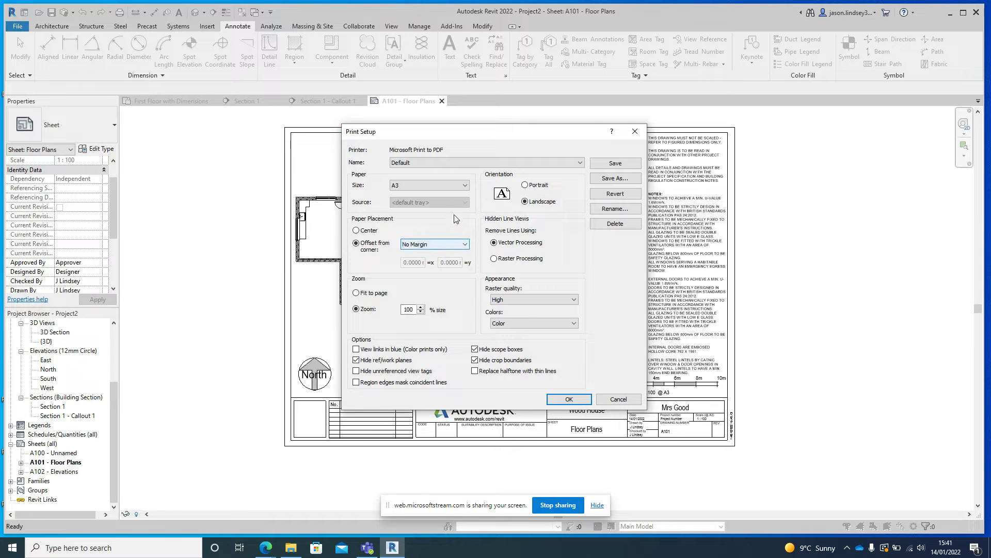
click(429, 185)
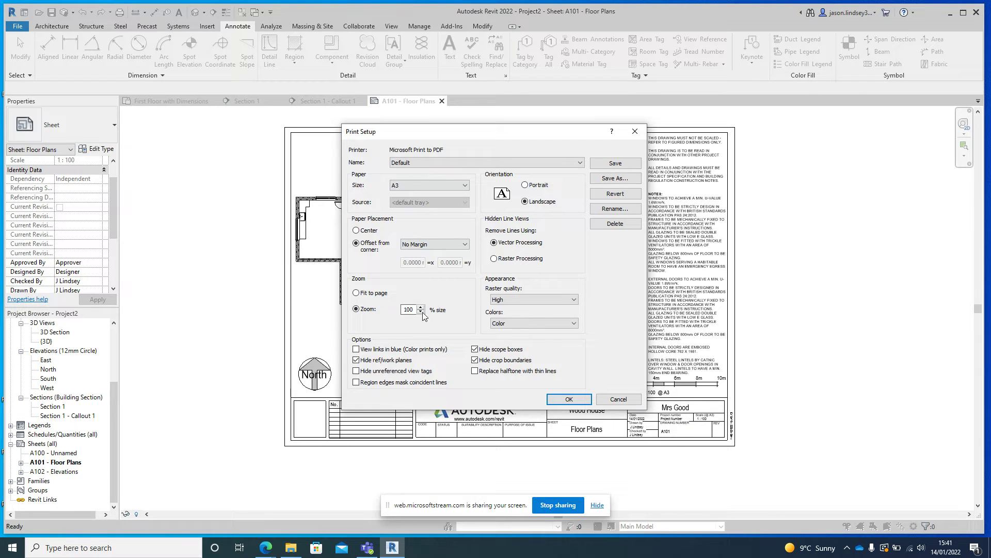
click(567, 399)
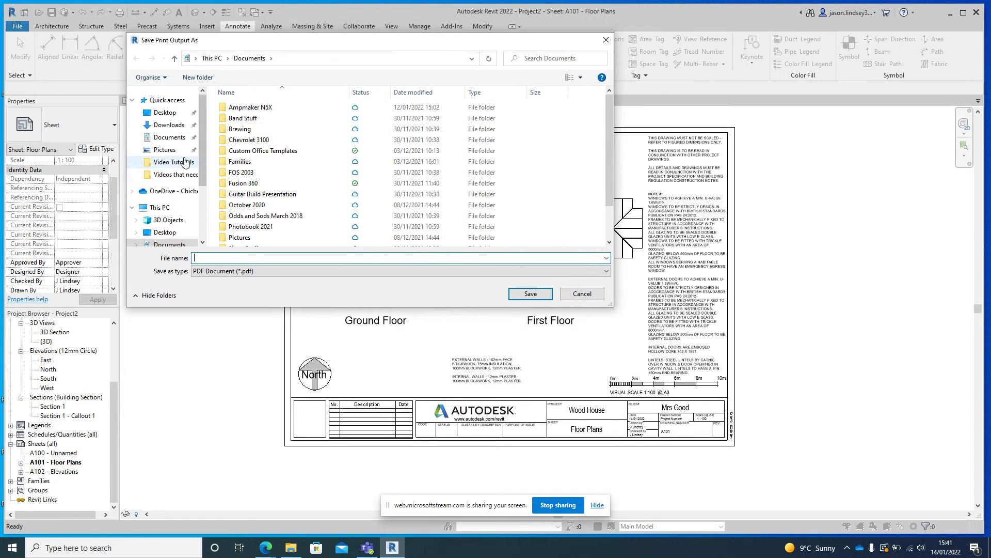
Save the print output to the Desktop as 'A101 - Floor Plans'.
click(164, 112)
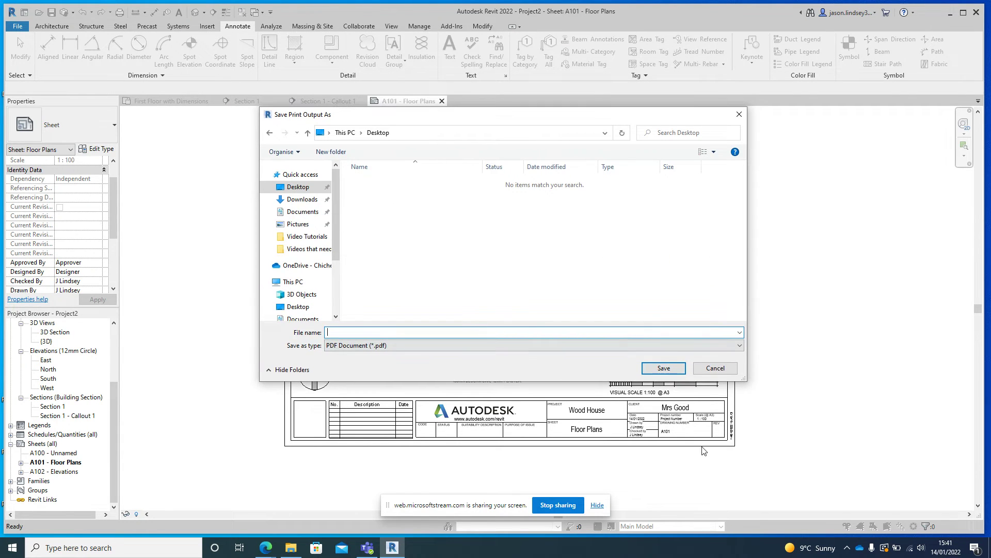
mouse_move(677, 440)
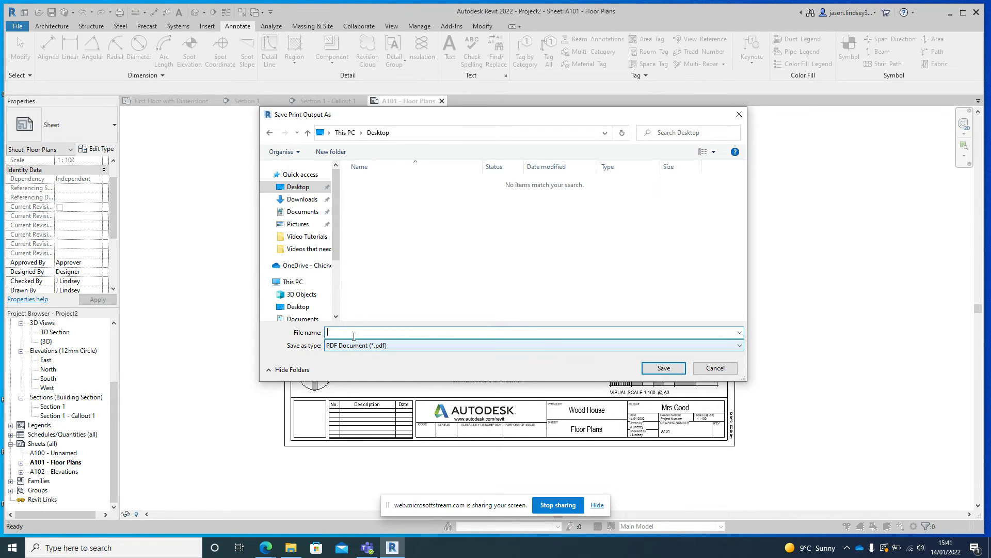
text(A101 - Floor)
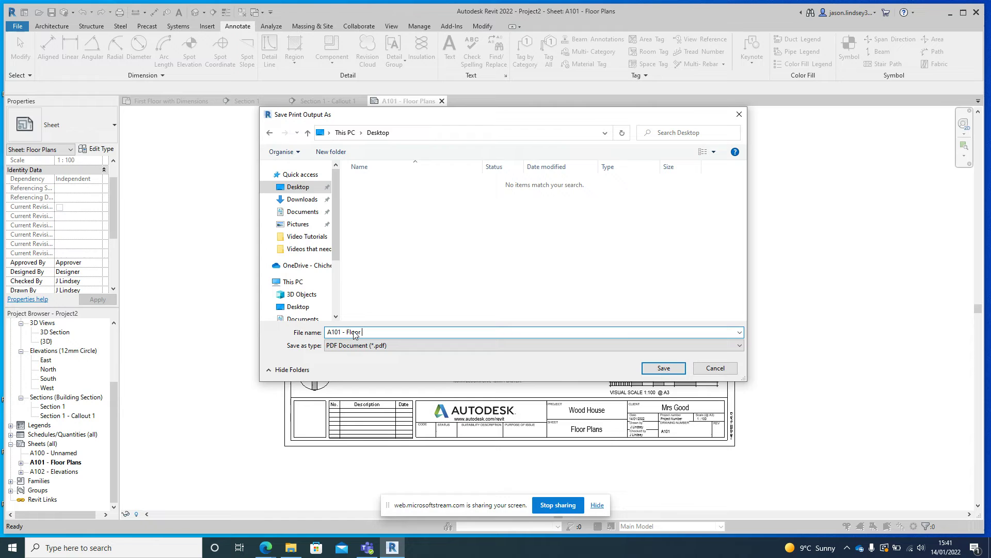
text(Plans)
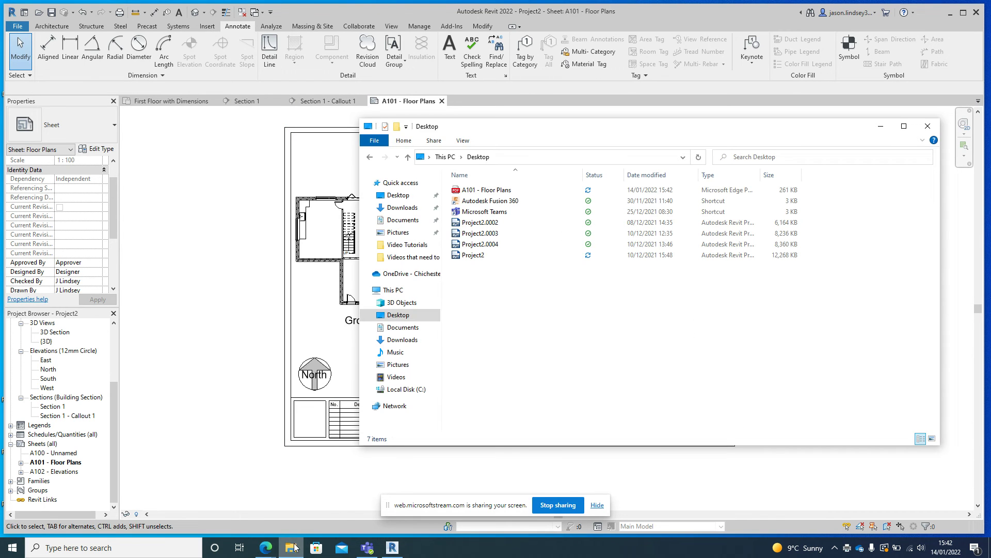
mouse_move(481, 233)
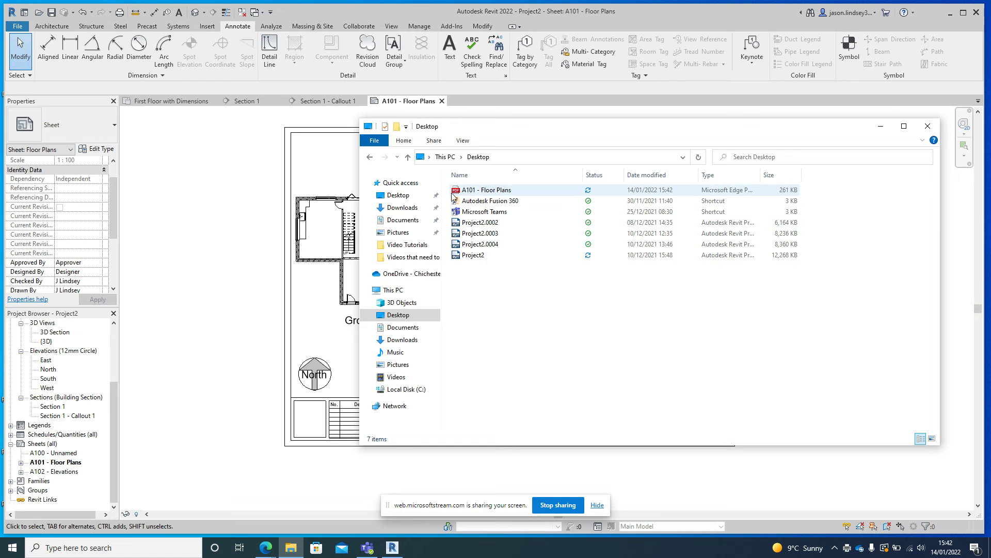
mouse_move(490, 193)
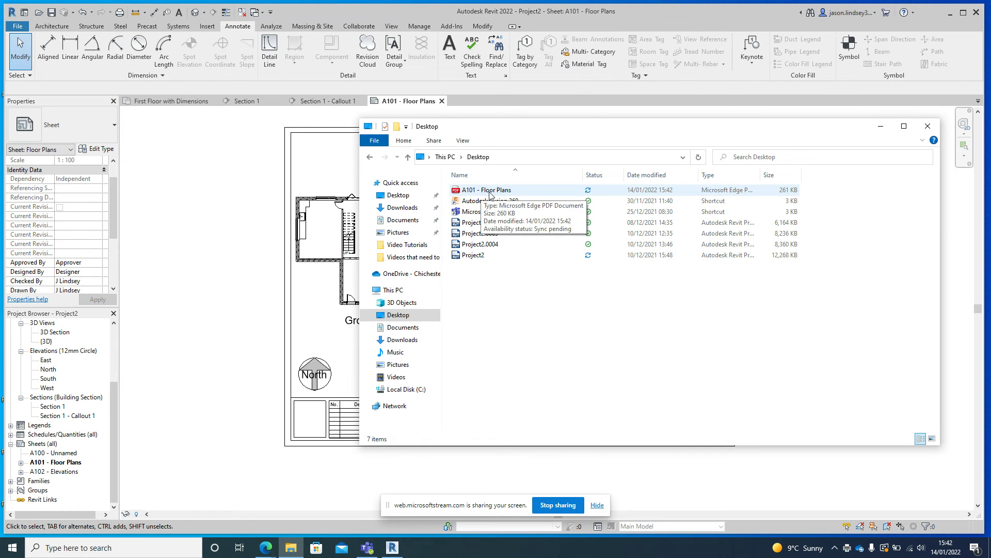
Open the 'A101 - Floor Plans' PDF from the Desktop folder in Edge.
double_click(486, 190)
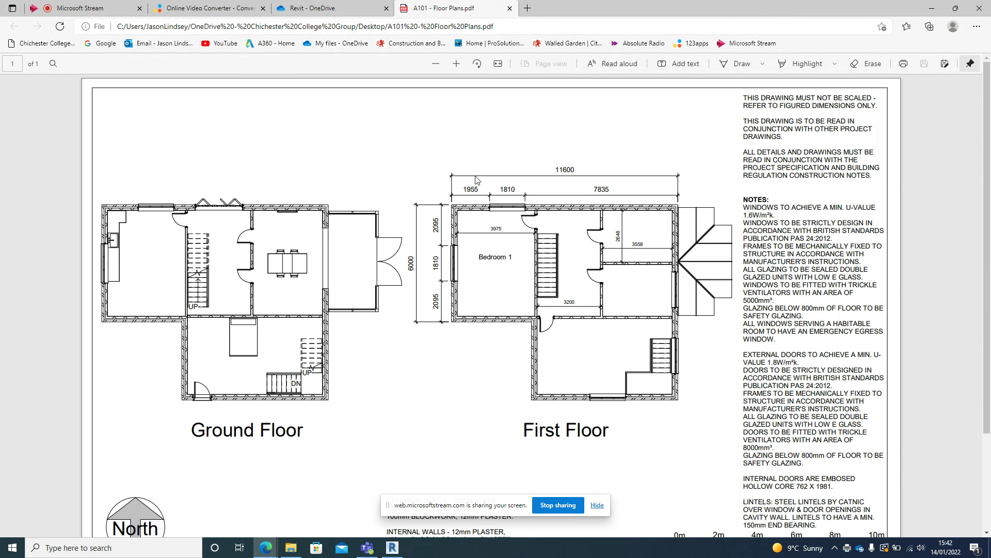
scroll(down, 3)
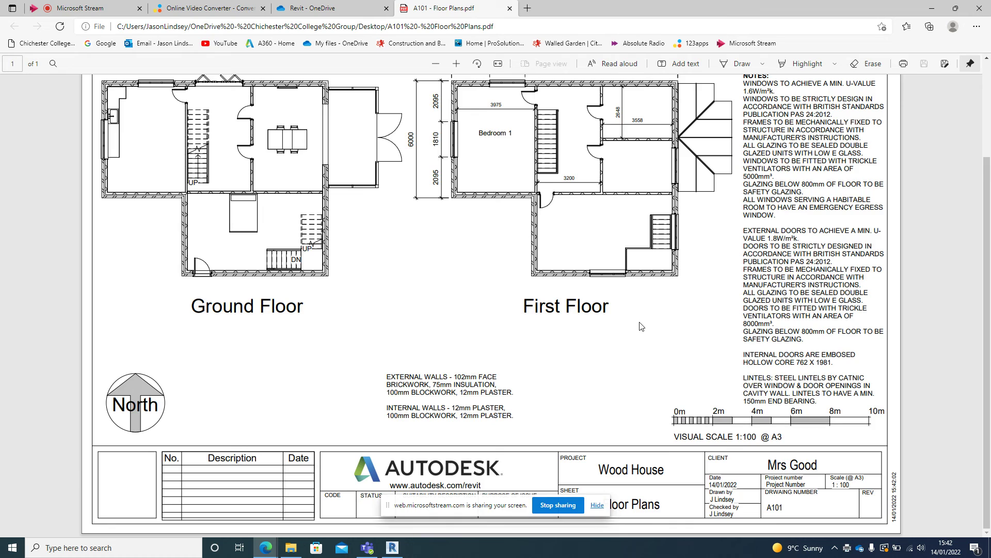
mouse_move(588, 331)
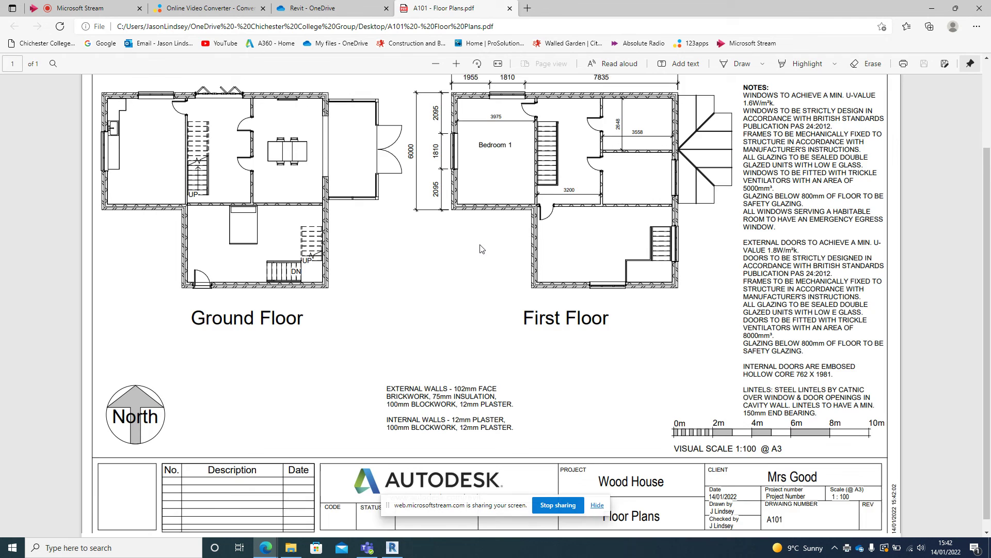
scroll(down, 3)
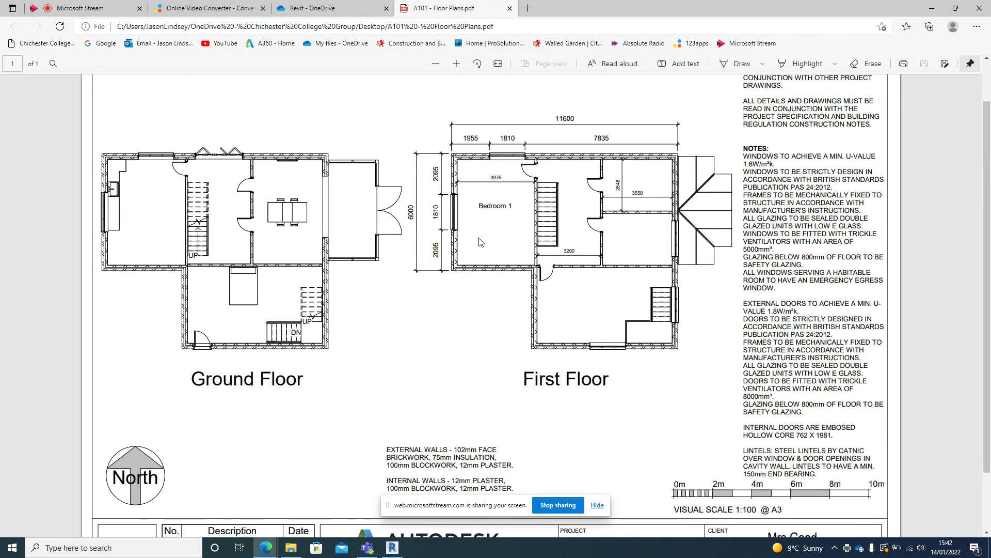
mouse_move(500, 221)
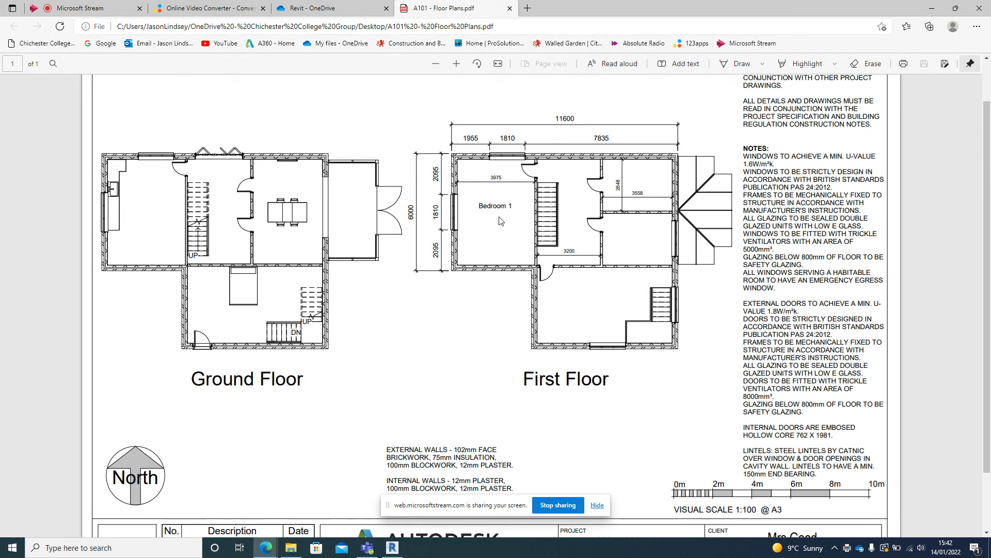
mouse_move(484, 247)
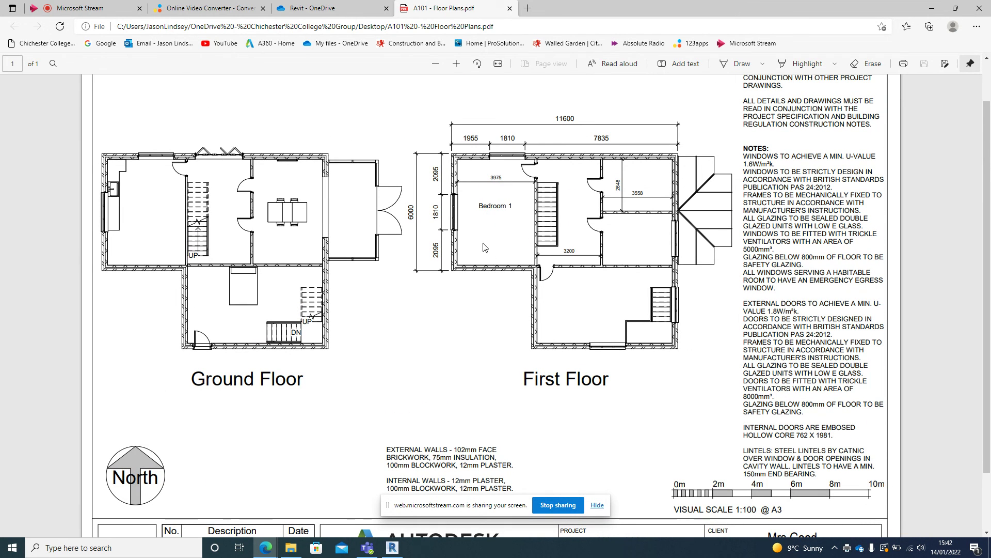
scroll(down, 3)
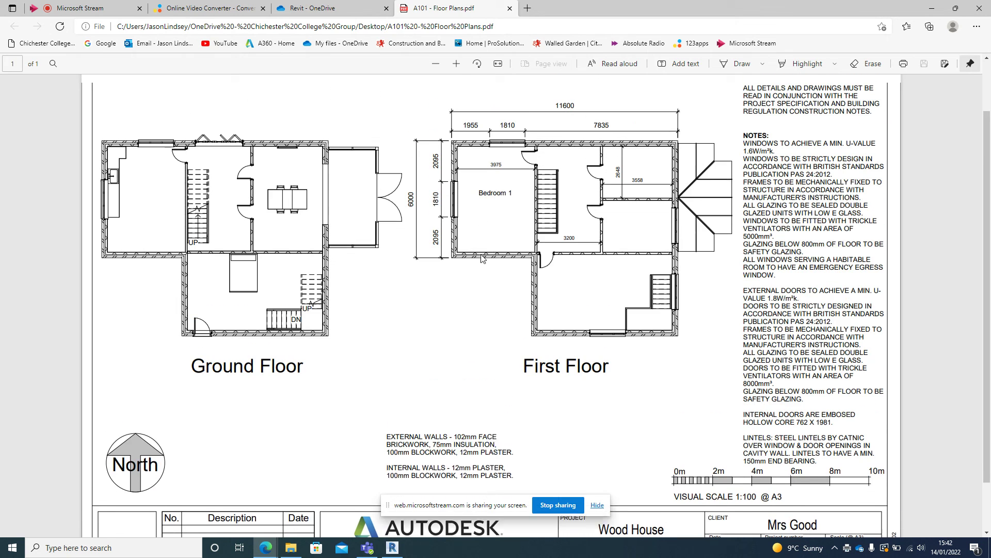